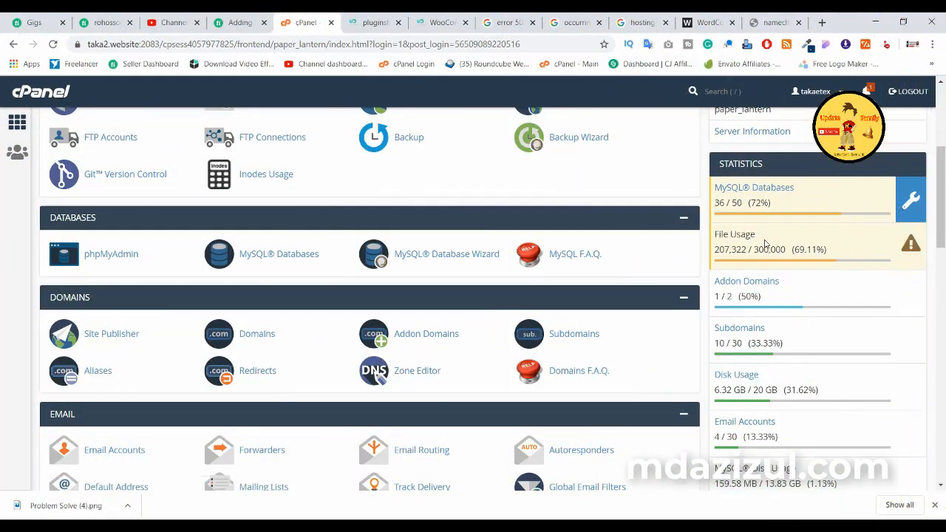
Check File Usage (69% of quota), then view Disk, MySQL/PostgreSQL and Bandwidth statistics.
double_click(749, 249)
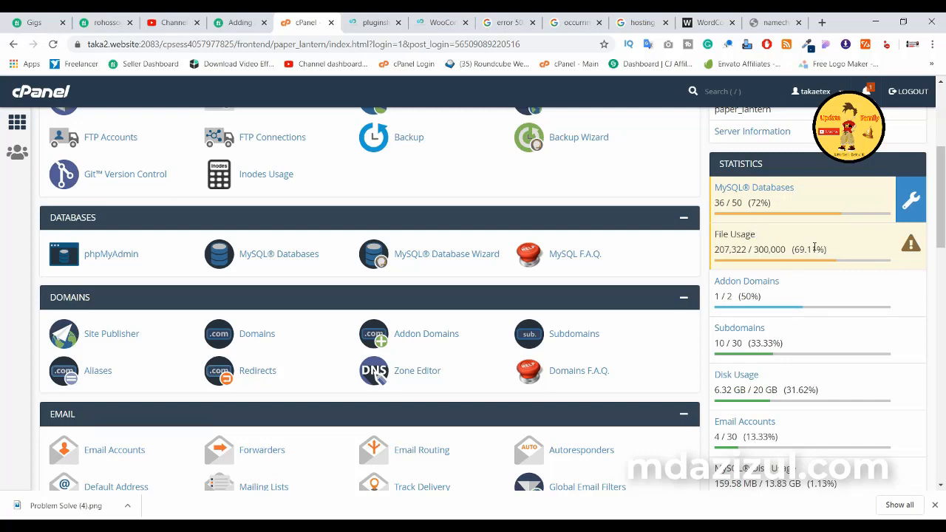
scroll("down", 3)
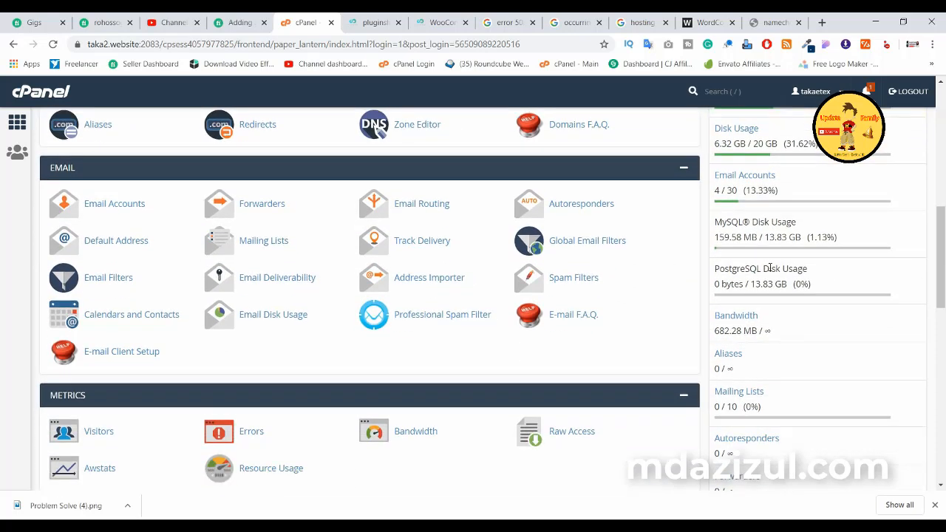